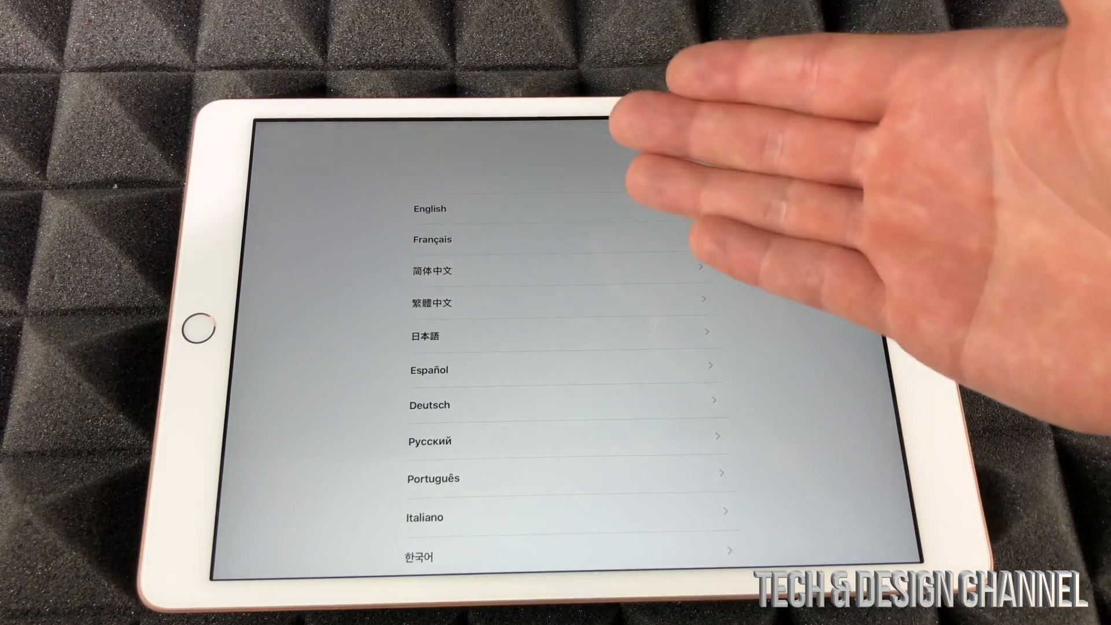
# Step: Choose English as the language and select the country or region
pyautogui.click(430, 209)
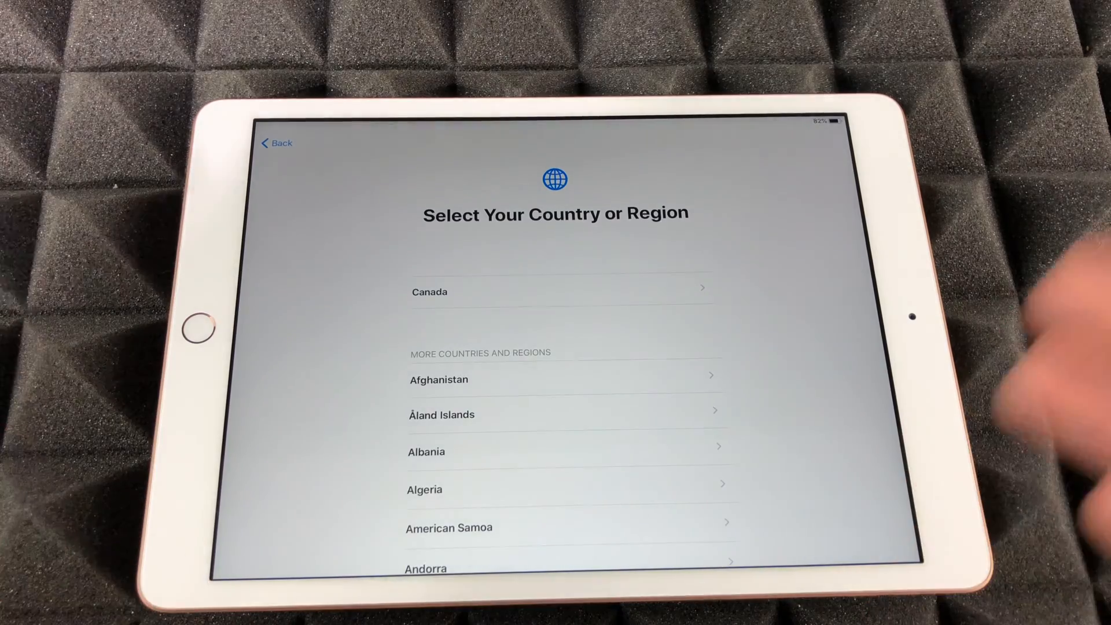
pyautogui.click(428, 291)
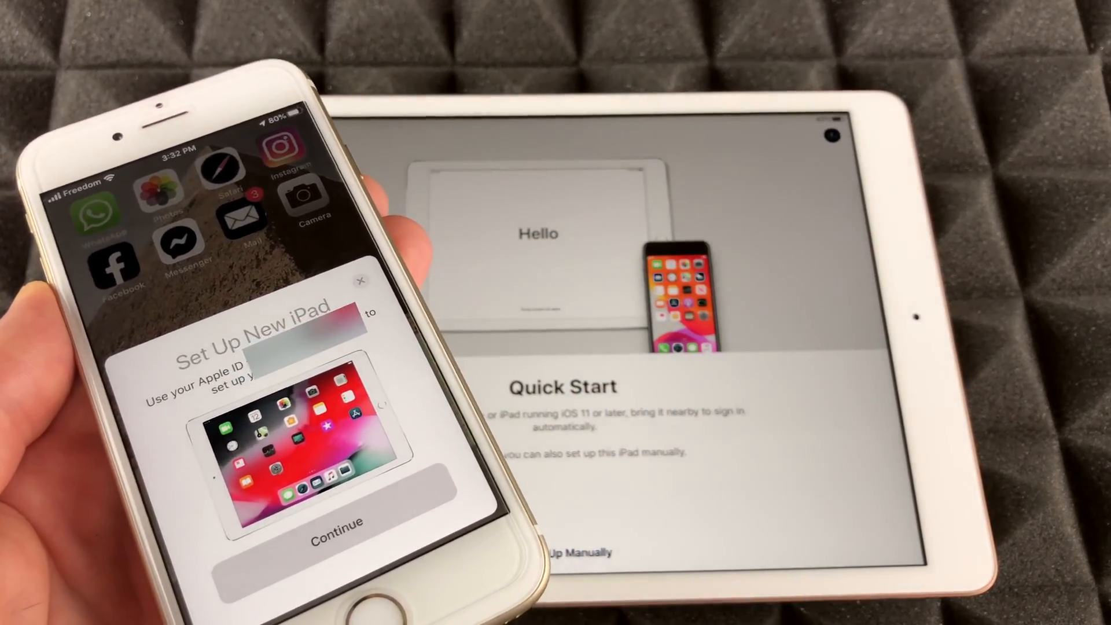
# Step: Accept the iPhone's Set Up New iPad offer to pair via Quick Start
pyautogui.click(335, 523)
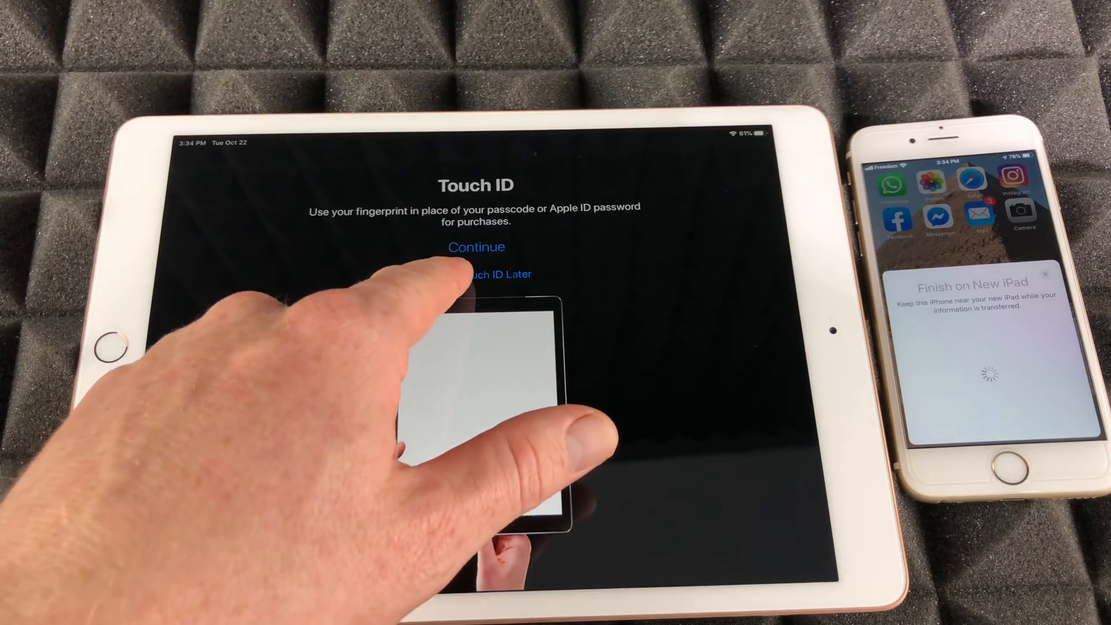
# Step: Skip Touch ID with Set Up Touch ID Later and confirm Don't Use
pyautogui.click(485, 275)
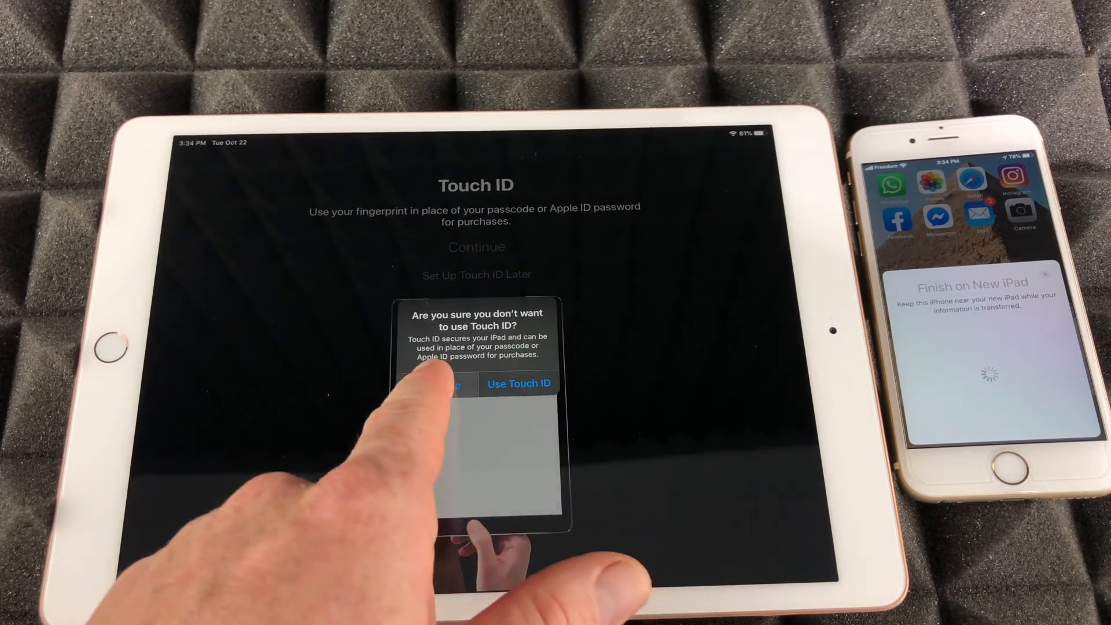
pyautogui.click(434, 383)
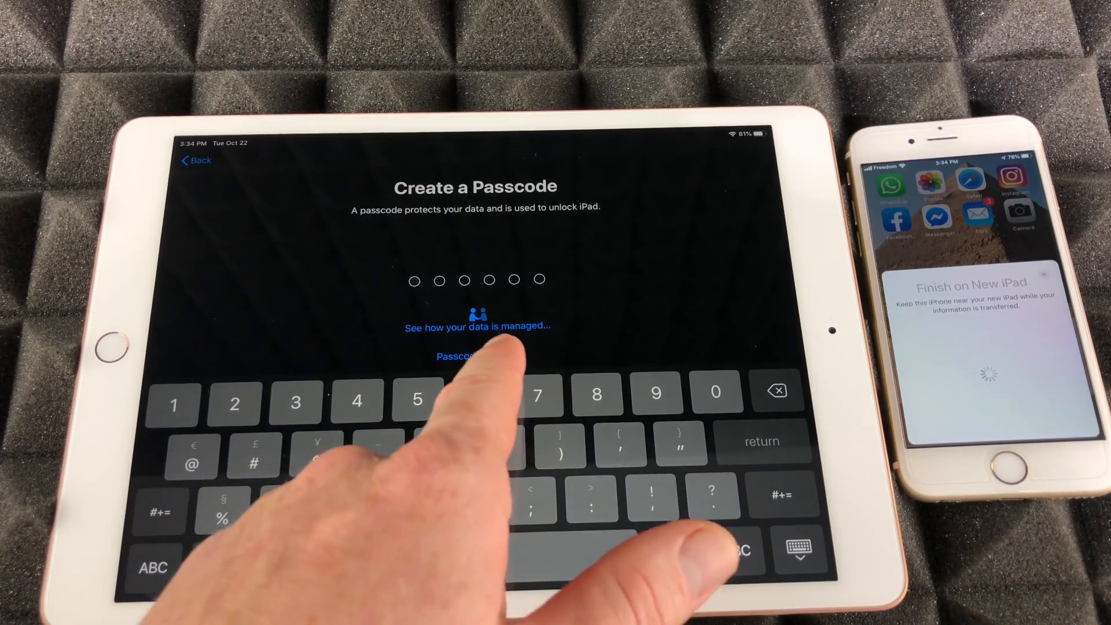
# Step: Choose Don't Use Passcode from Passcode Options and confirm it
pyautogui.click(460, 356)
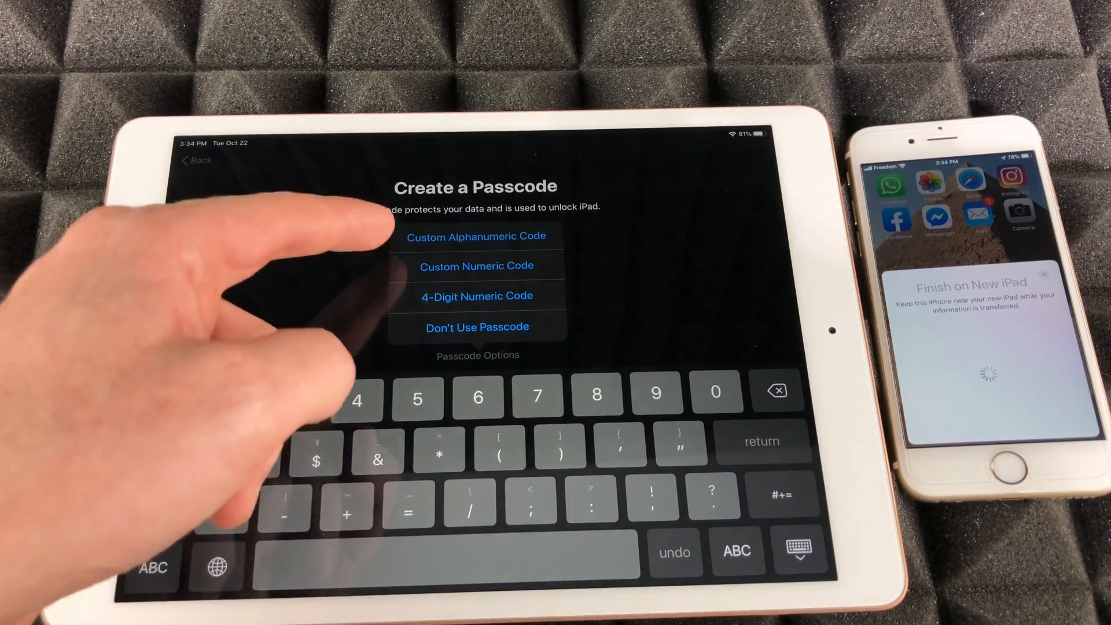
pyautogui.click(476, 327)
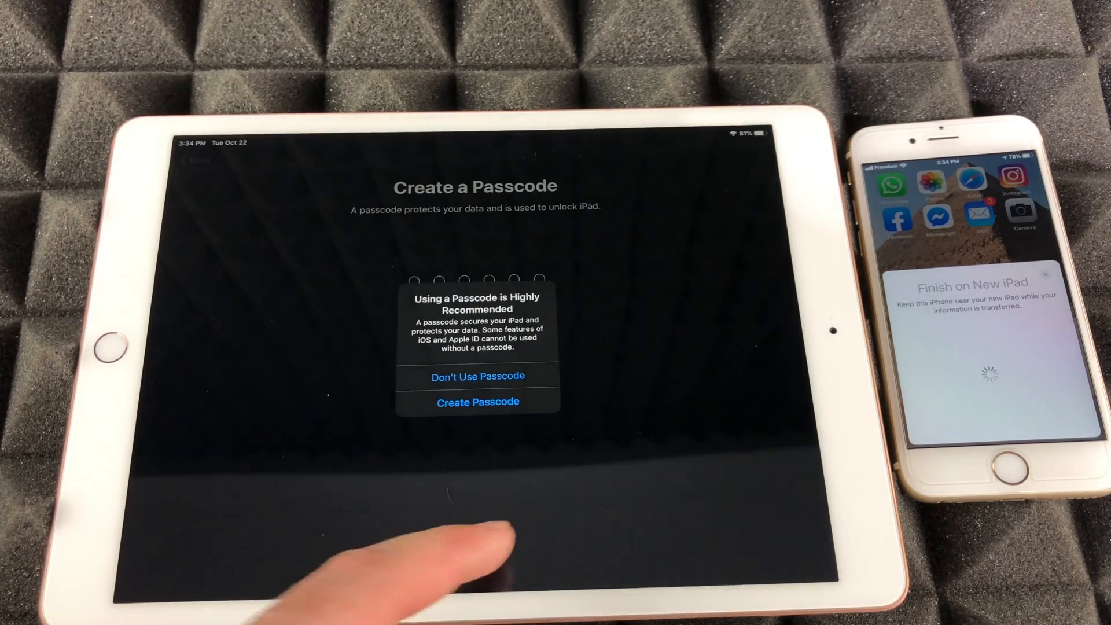
pyautogui.click(477, 402)
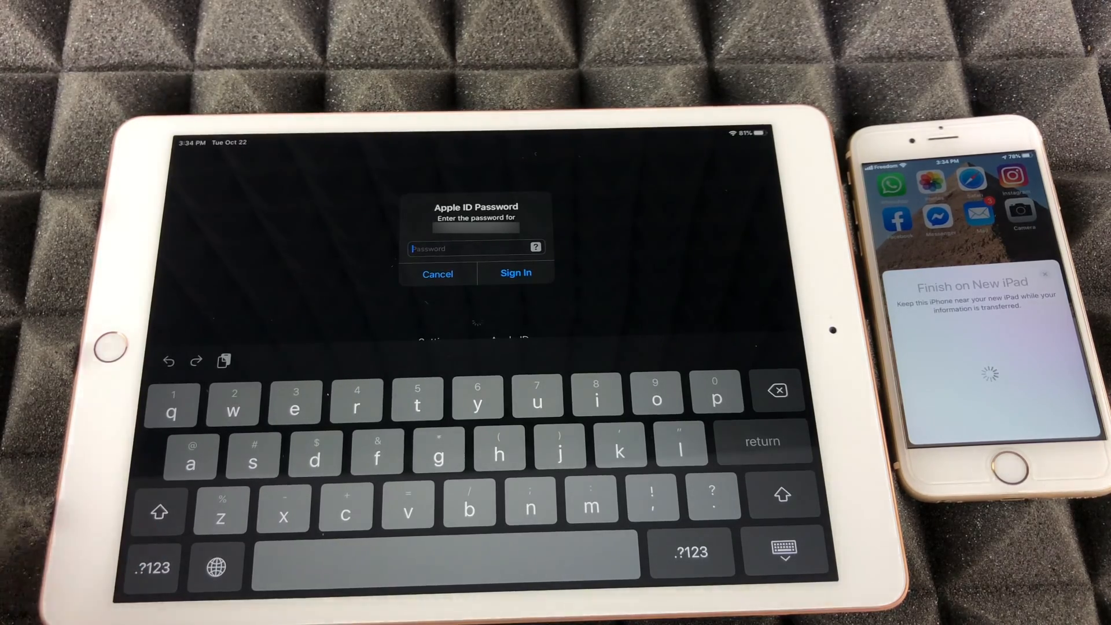
# Step: Sign in with the Apple ID password, choose the iCloud backup restore and agree to the terms
pyautogui.click(516, 274)
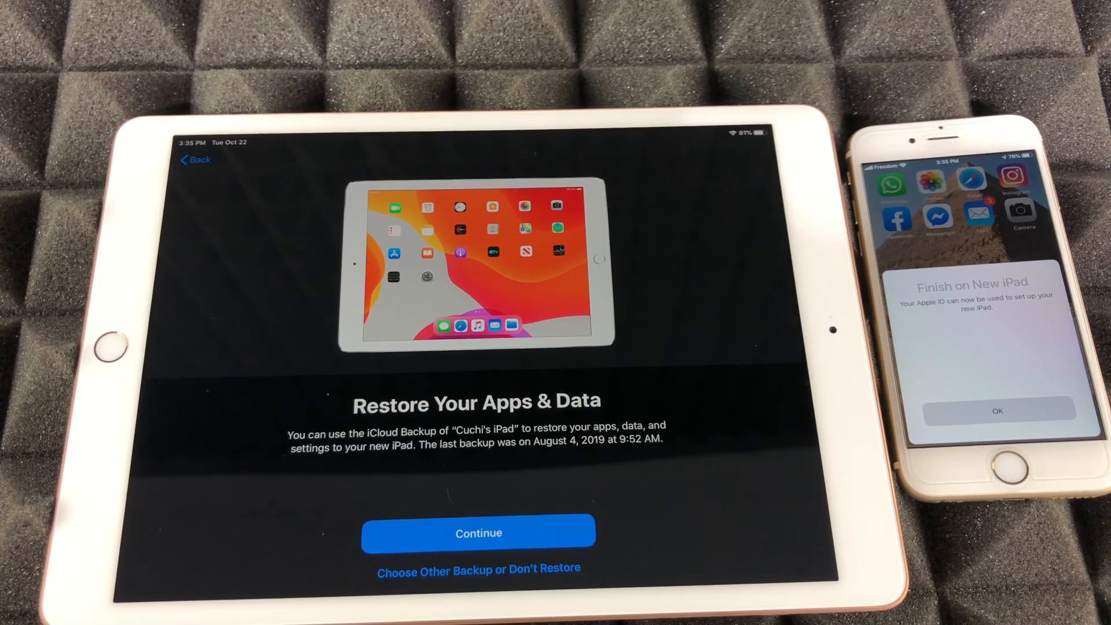
pyautogui.click(478, 533)
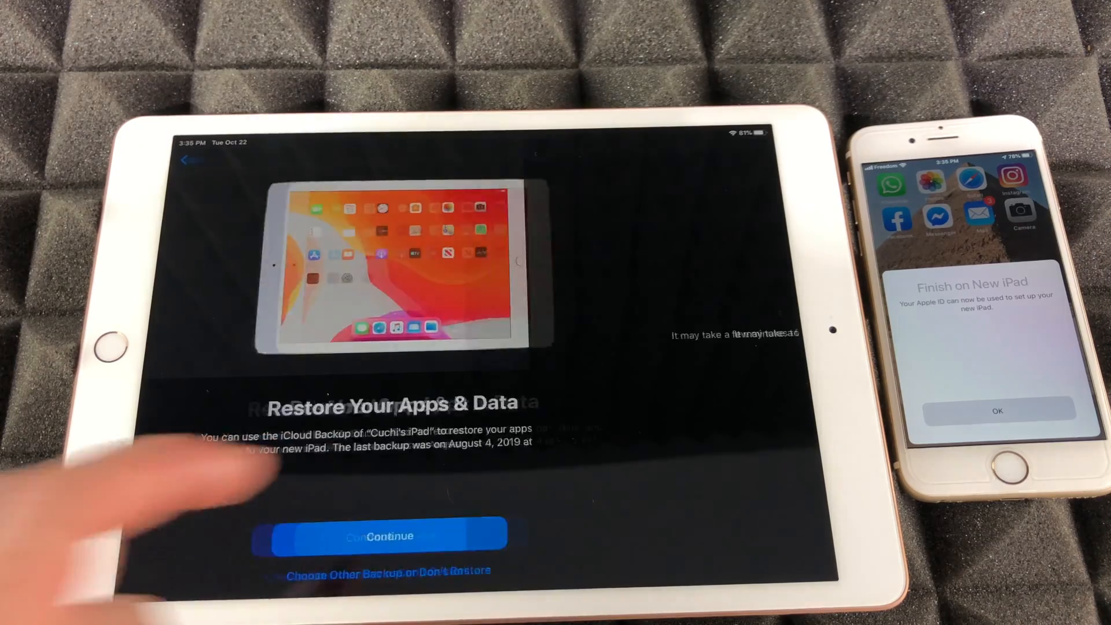
pyautogui.click(381, 536)
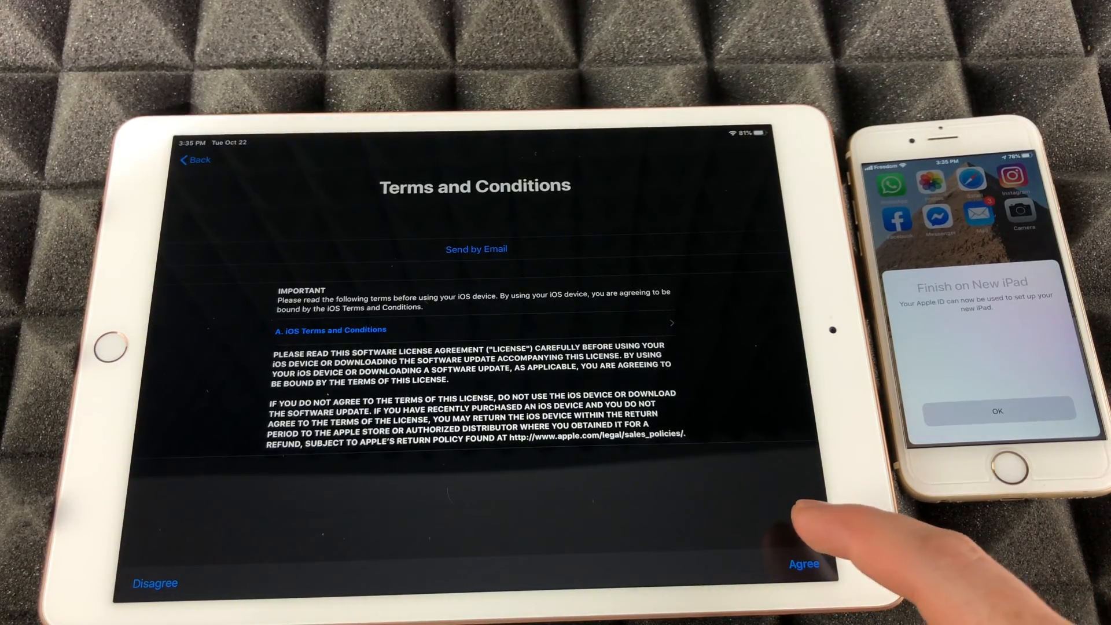
pyautogui.click(803, 564)
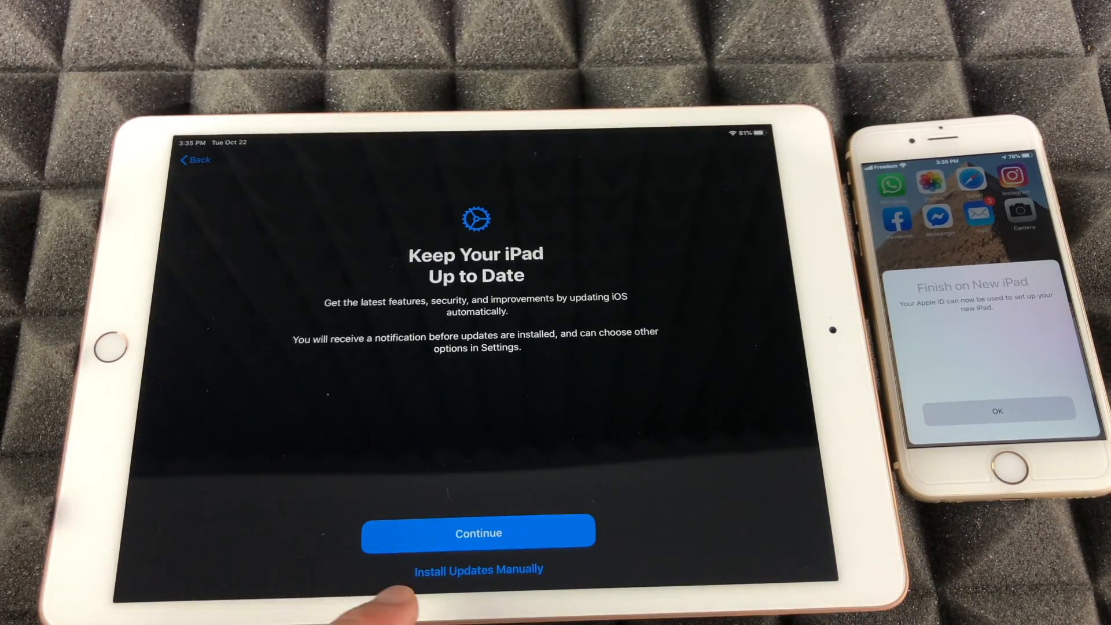
# Step: Keep iOS updating automatically and enable Location Services
pyautogui.click(478, 533)
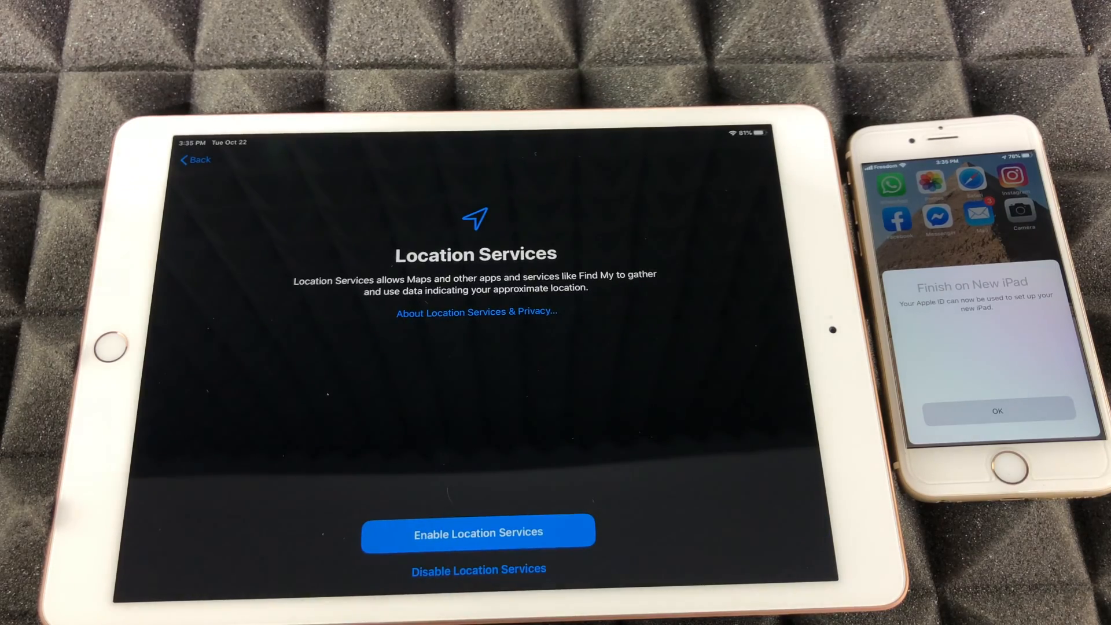
pyautogui.click(477, 532)
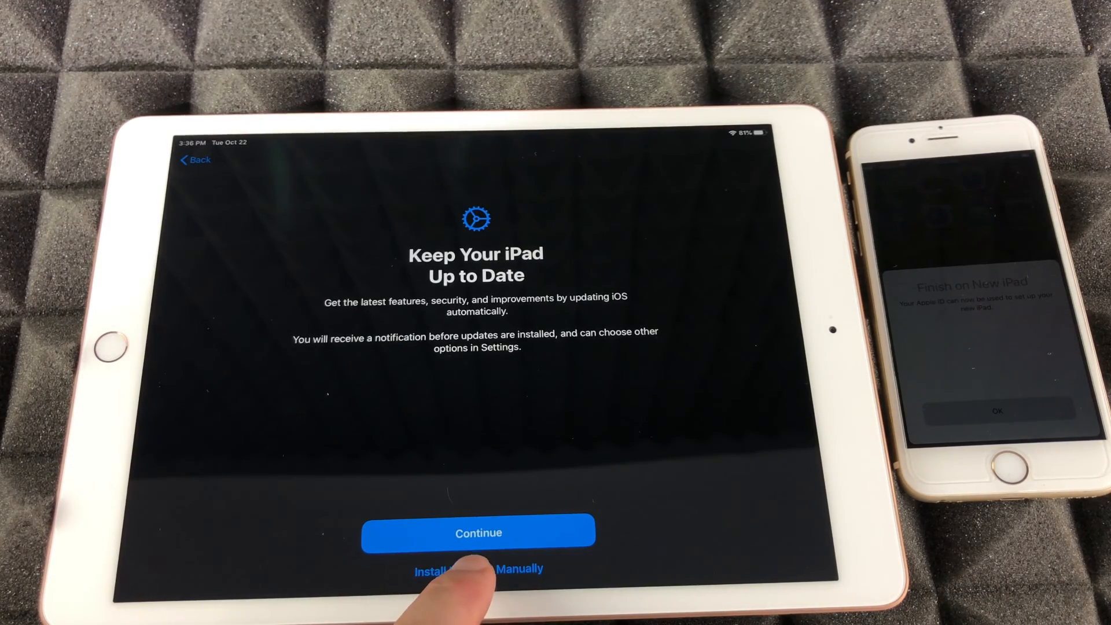
pyautogui.click(479, 533)
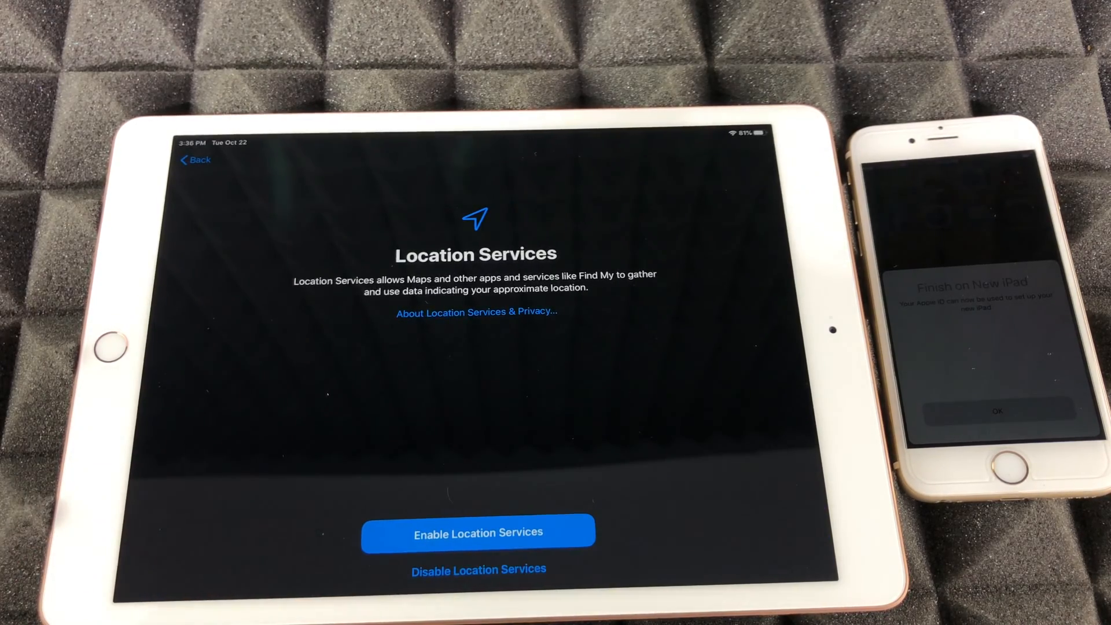
pyautogui.click(479, 533)
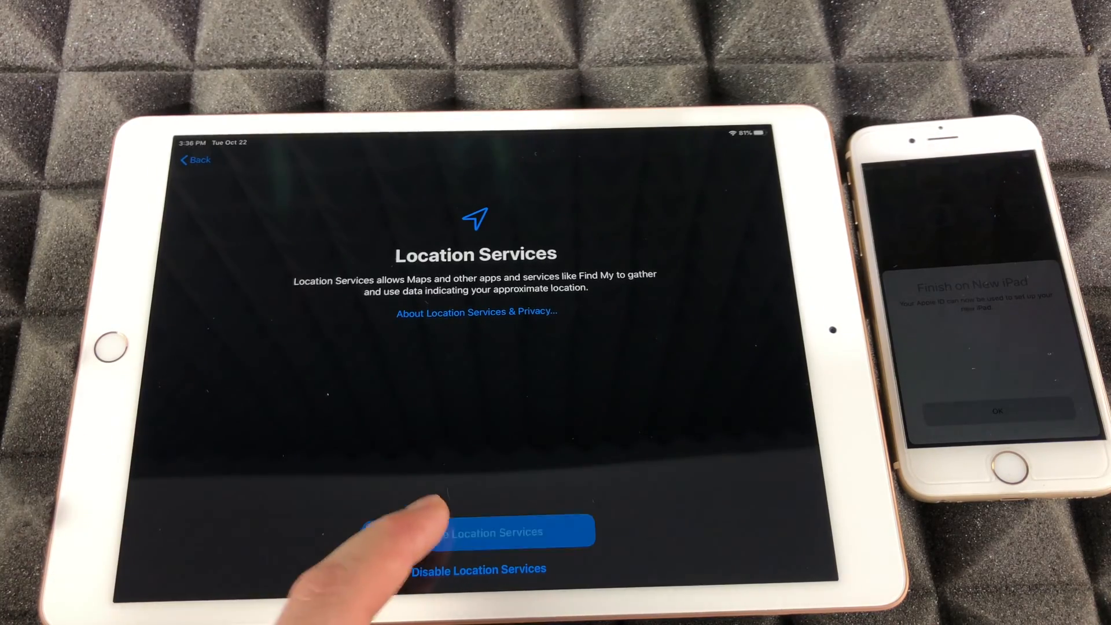
pyautogui.click(478, 532)
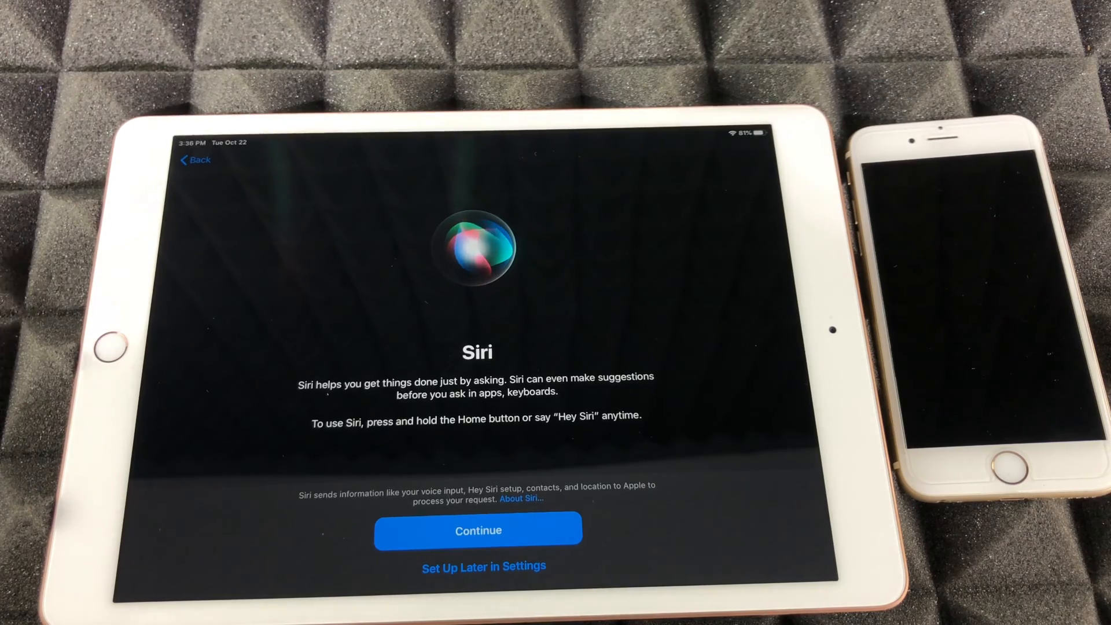
# Step: Complete Siri setup with Hey Siri voice recognition and continue past "Hey Siri" Is Ready
pyautogui.click(478, 530)
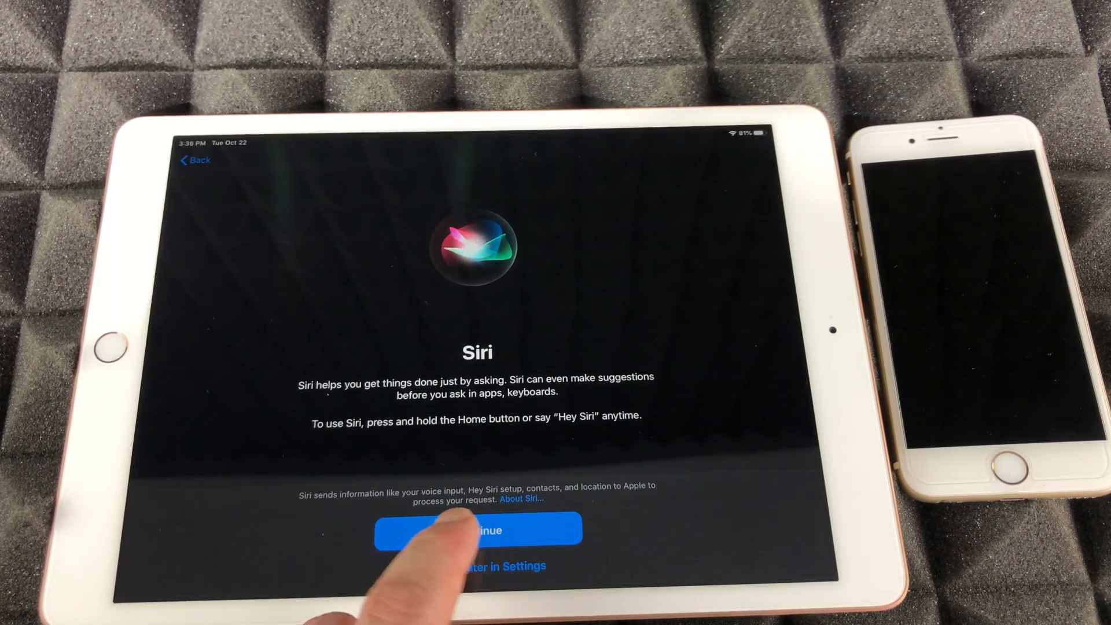
pyautogui.click(478, 529)
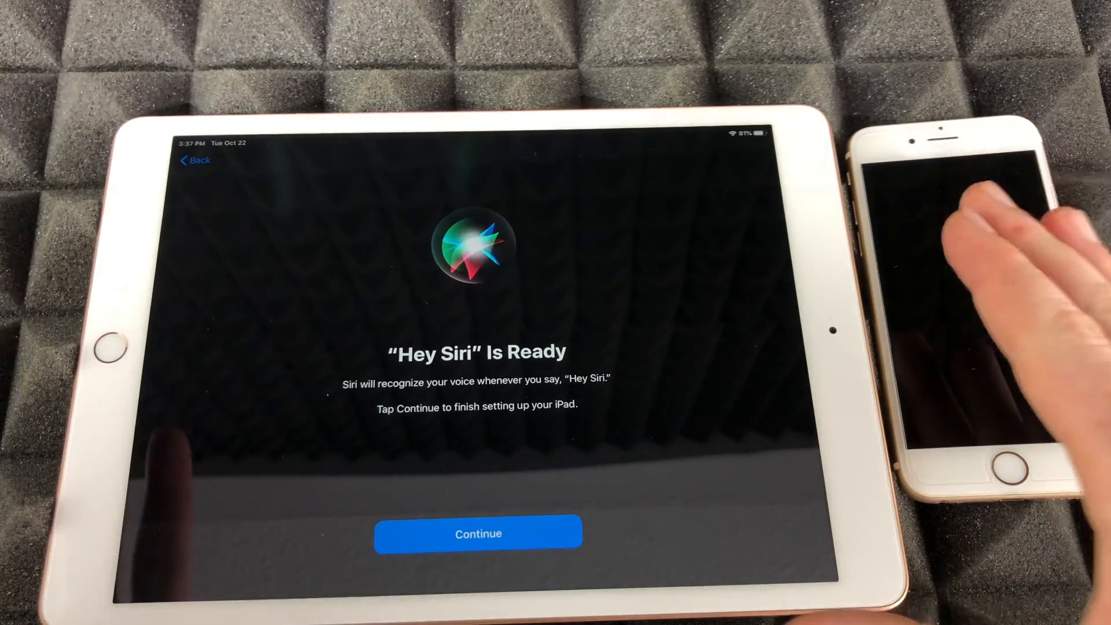
pyautogui.click(478, 532)
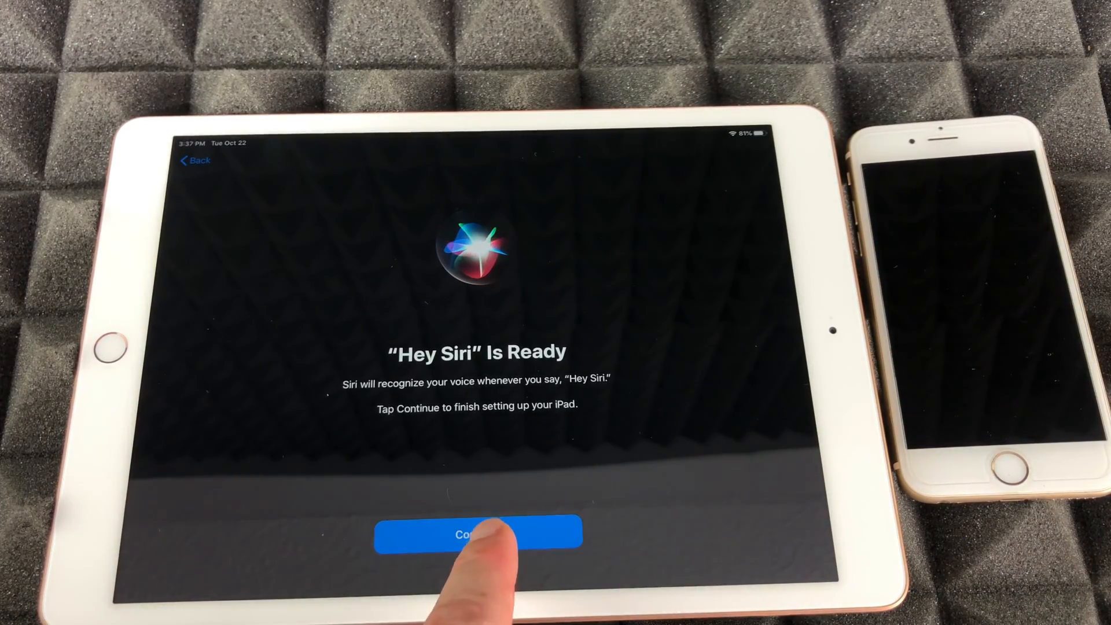
pyautogui.click(478, 533)
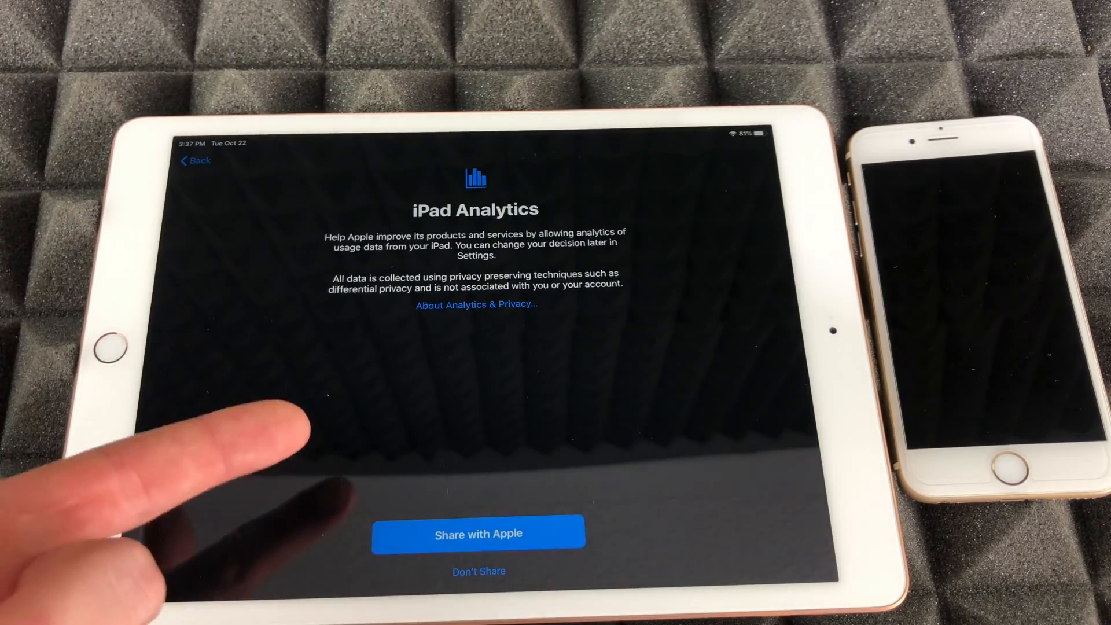
# Step: Answer the iPad analytics and app analytics sharing questions
pyautogui.click(478, 532)
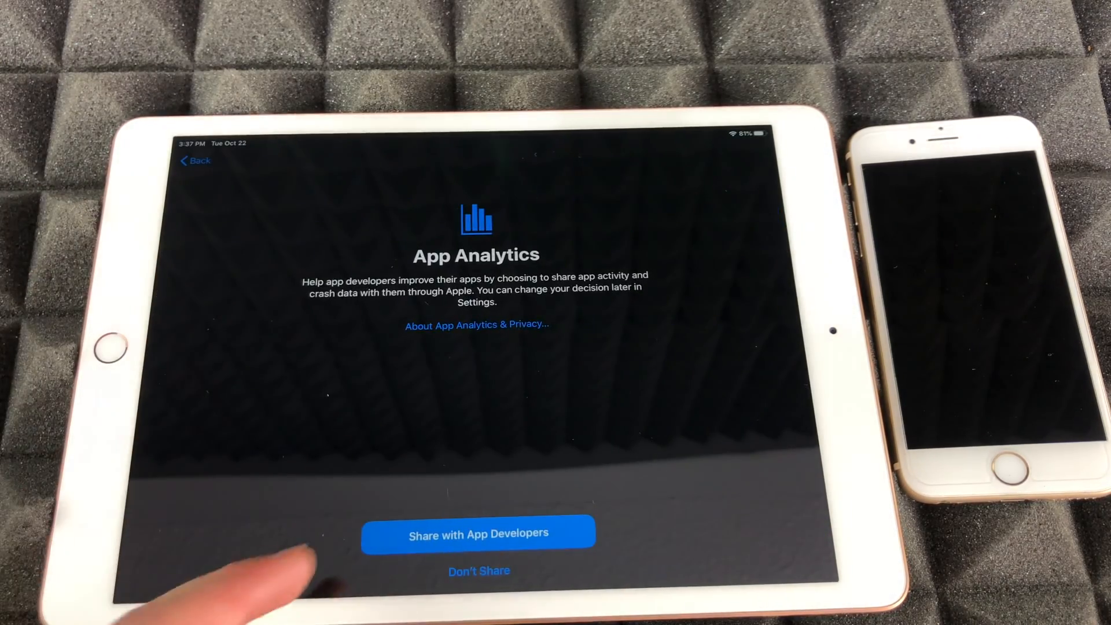
pyautogui.click(477, 533)
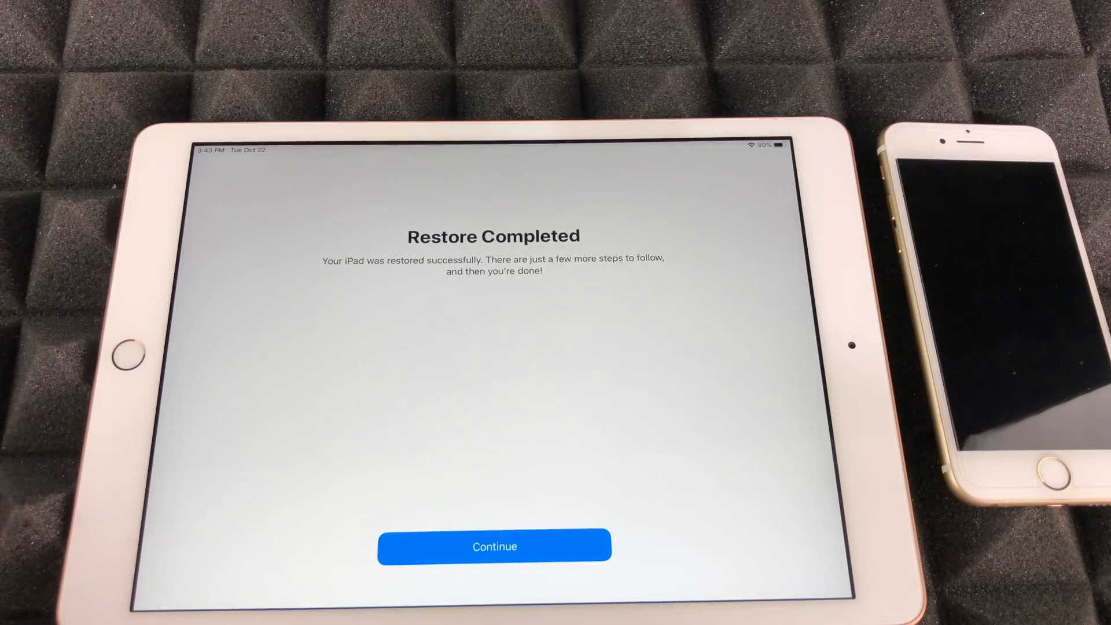
# Step: Continue past Restore Completed and Data & Privacy, then skip Touch ID with Don't Use
pyautogui.click(494, 546)
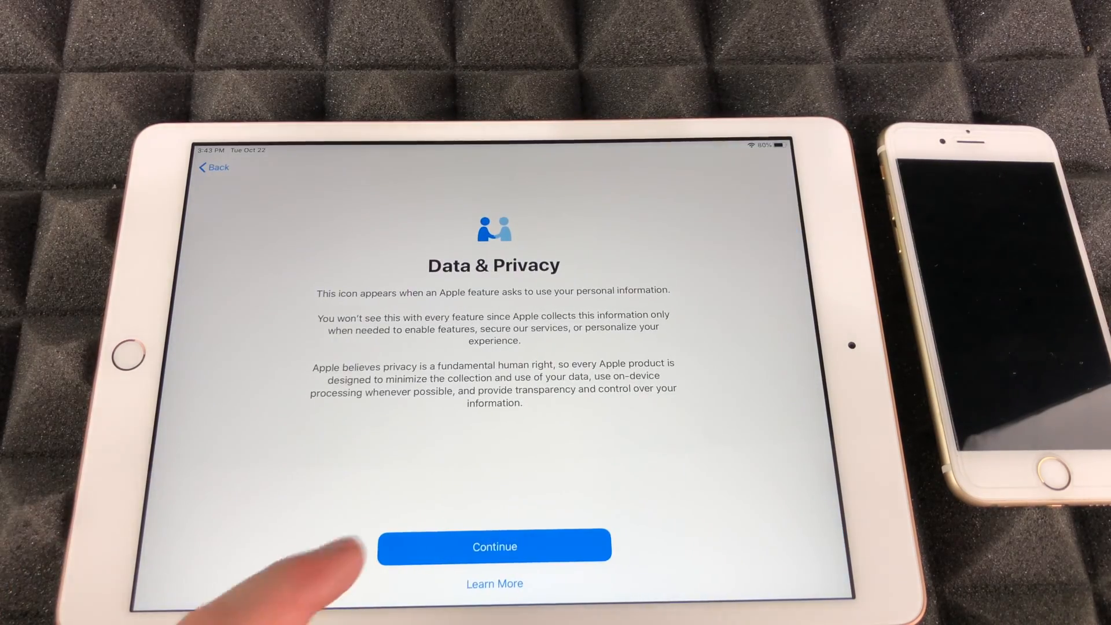
pyautogui.click(494, 545)
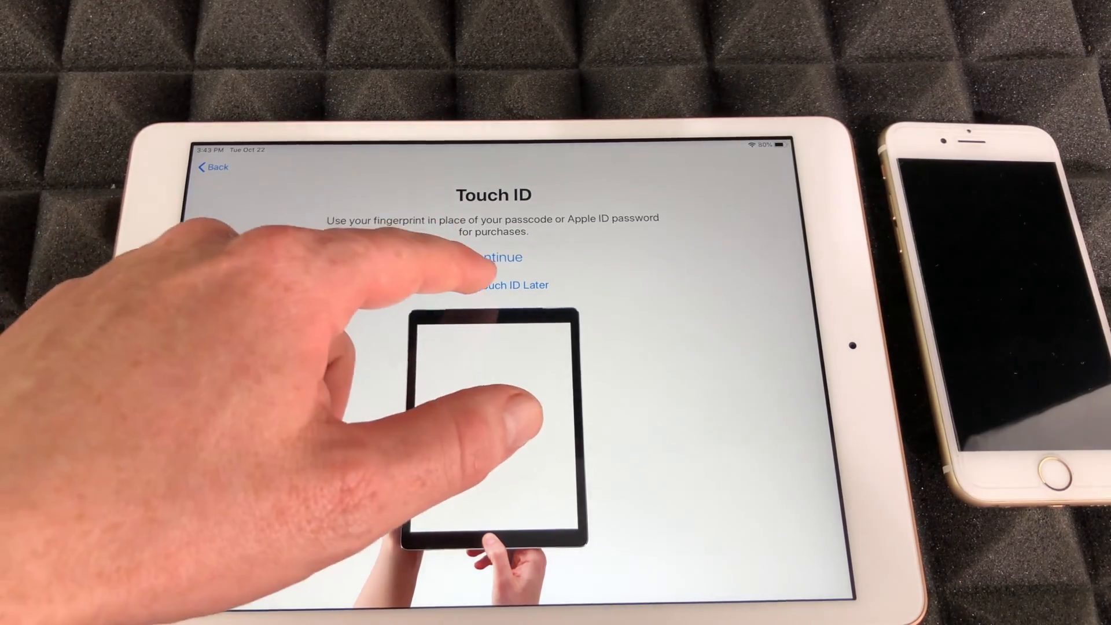
pyautogui.click(494, 285)
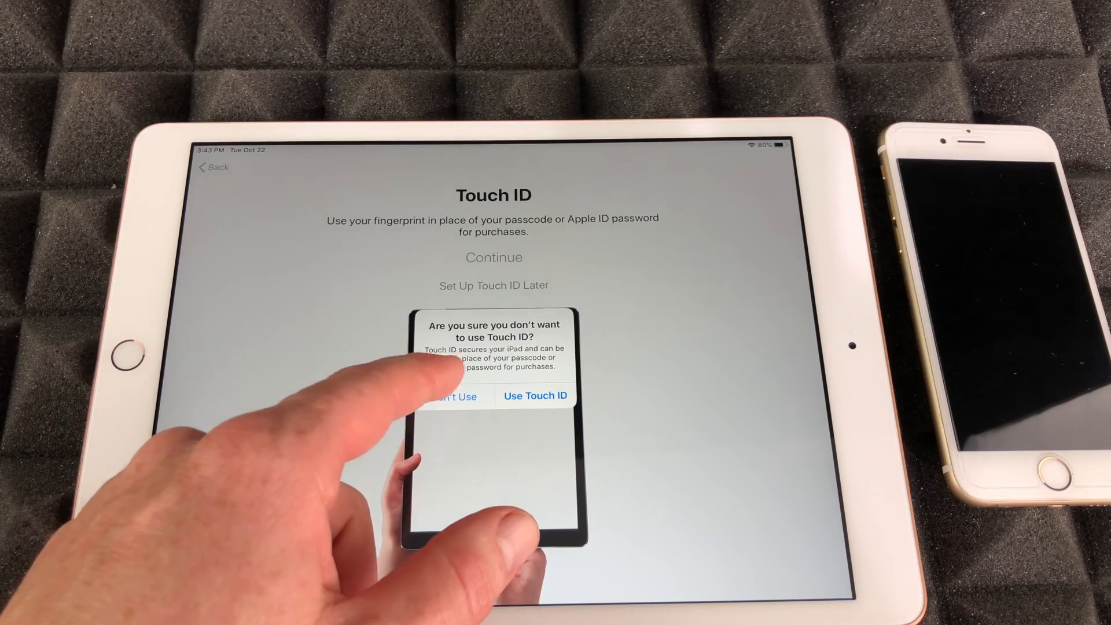
pyautogui.click(447, 396)
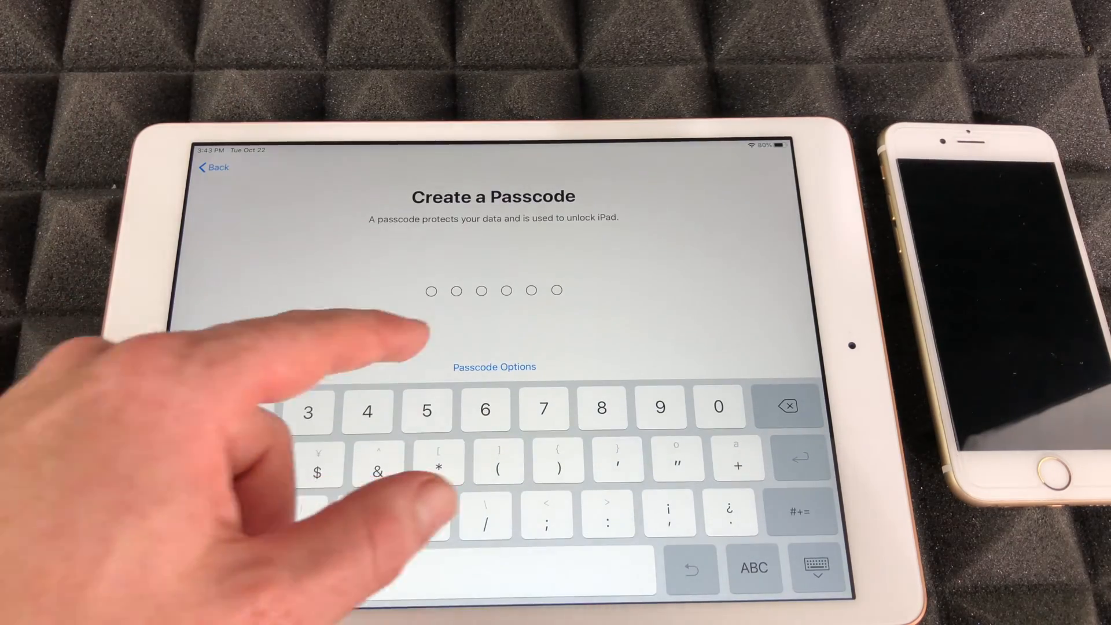
# Step: Choose Don't Use Passcode from Passcode Options and confirm it
pyautogui.click(495, 367)
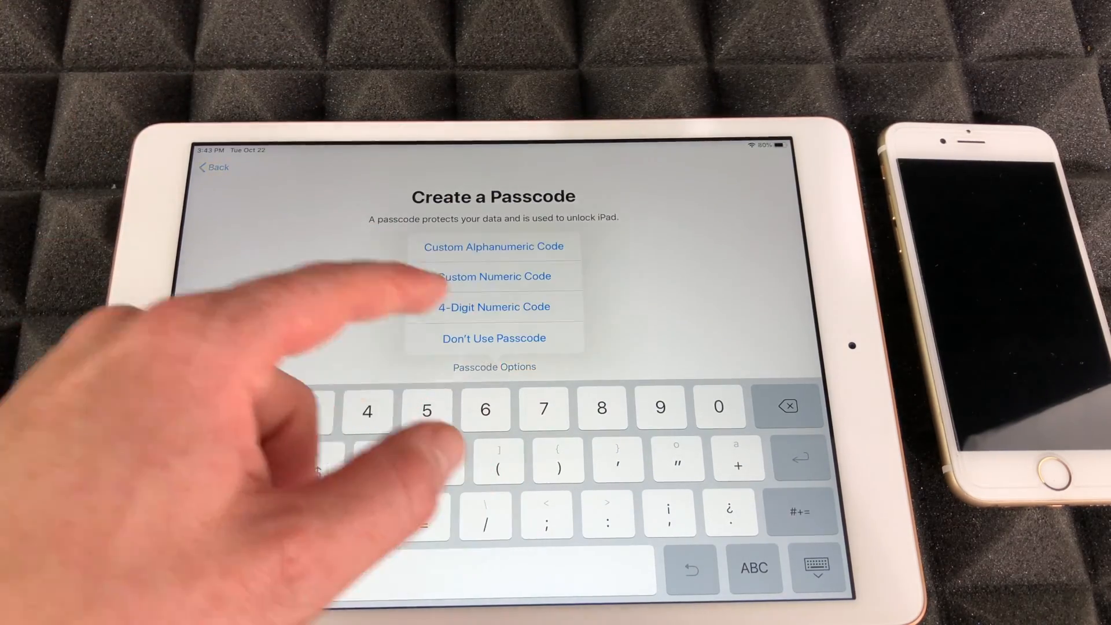
pyautogui.click(494, 338)
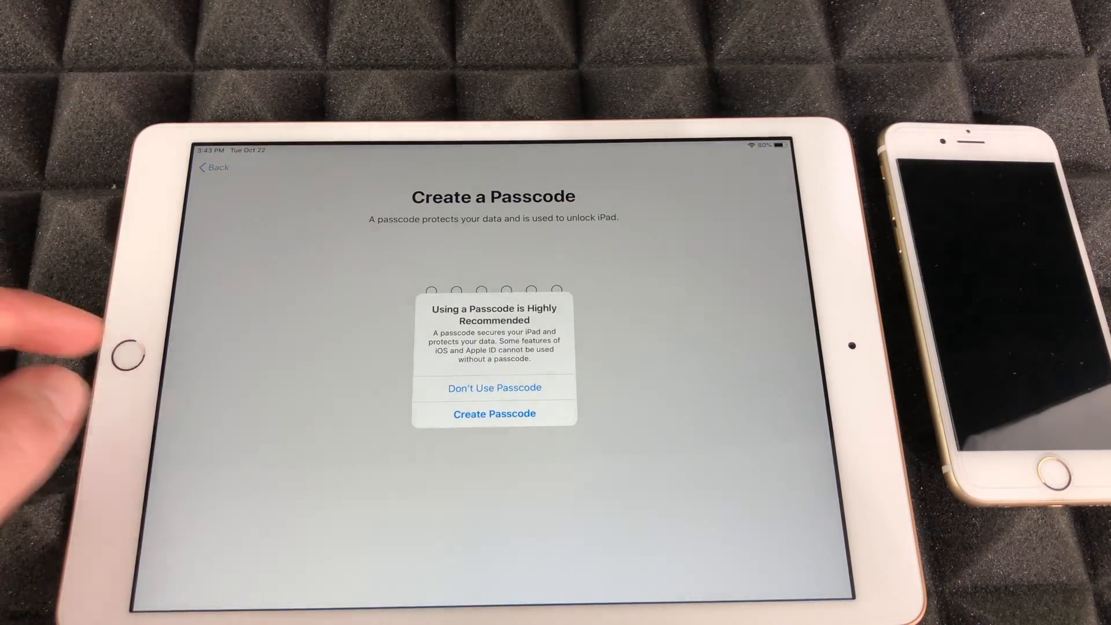
pyautogui.click(495, 415)
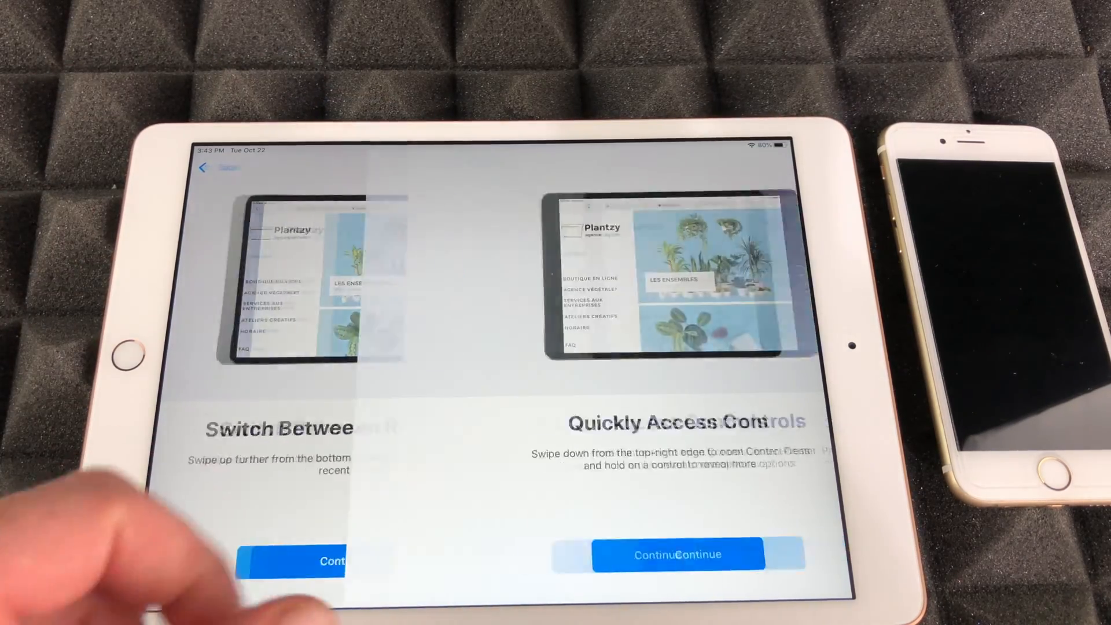
# Step: Continue through the gesture tips and Get Started on Welcome to iPad to reach the Home Screen
pyautogui.click(678, 555)
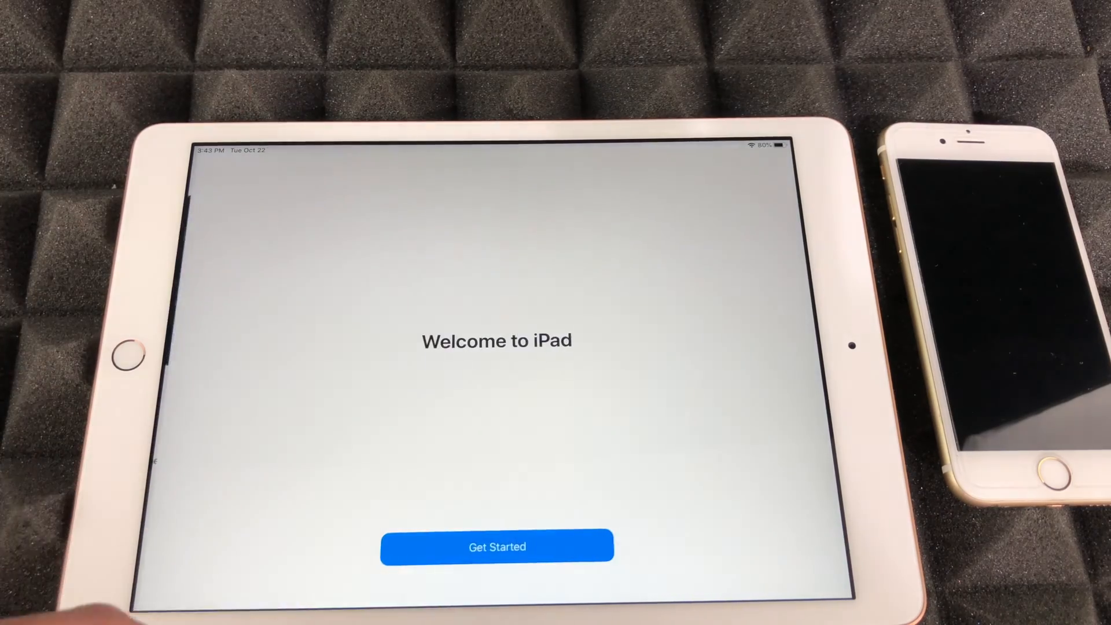
pyautogui.click(496, 546)
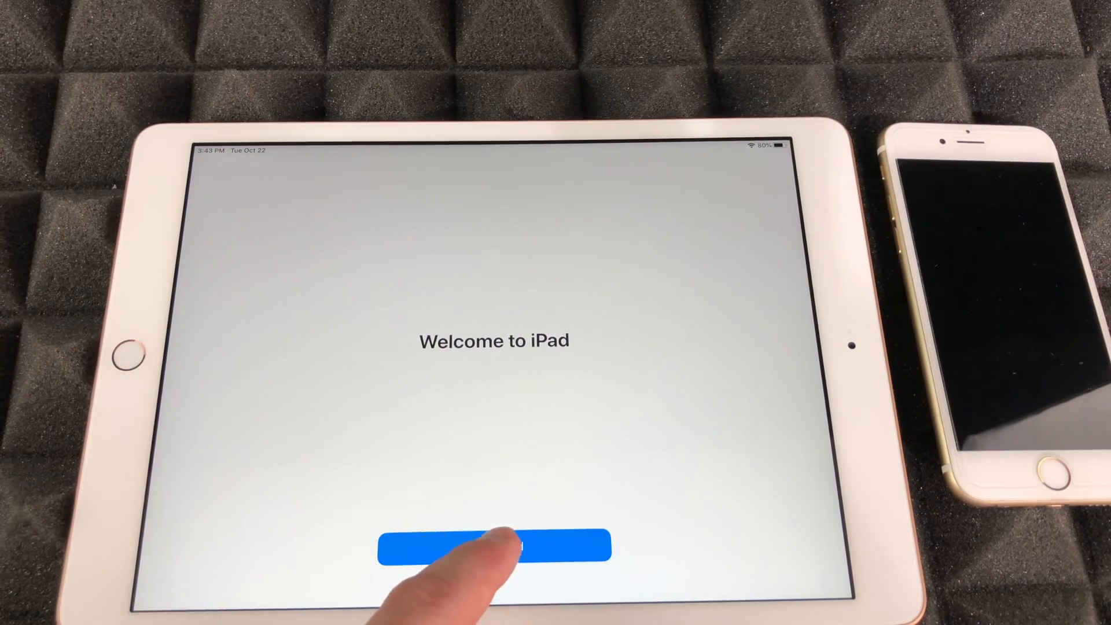
pyautogui.click(494, 545)
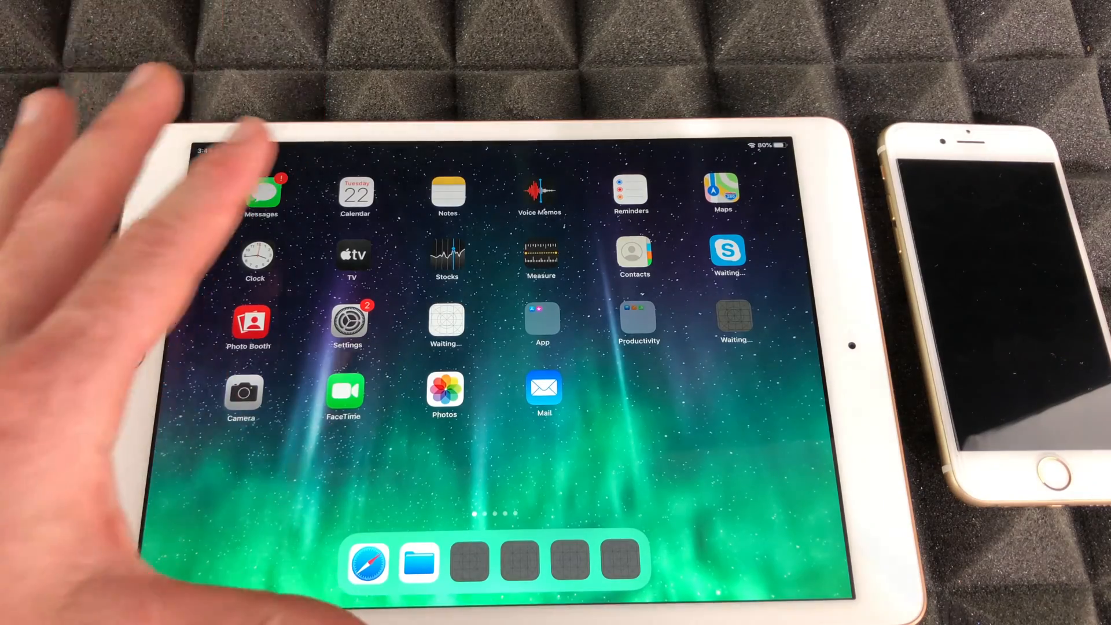